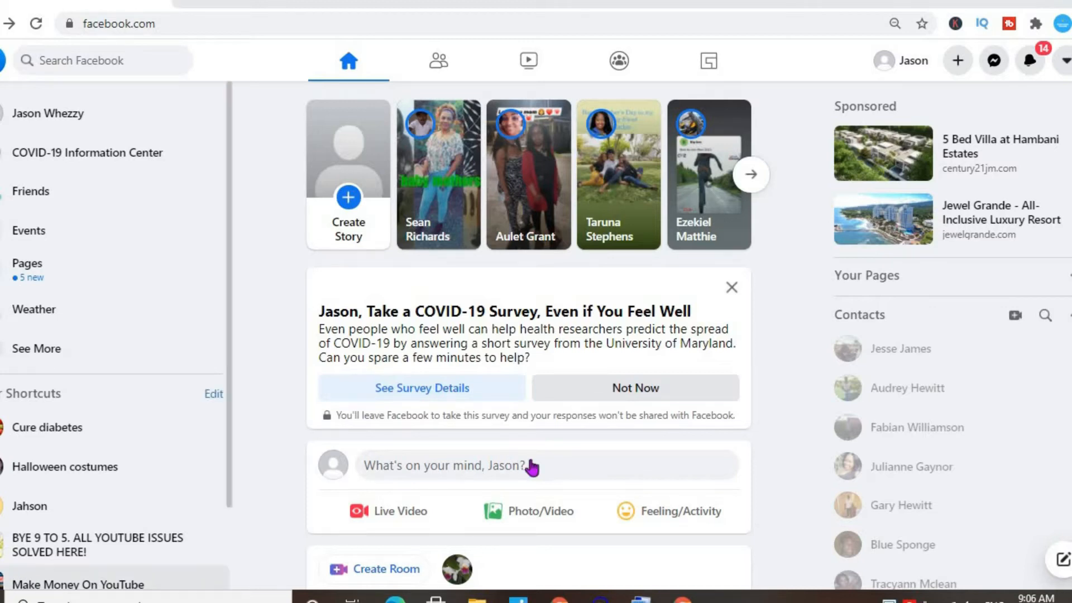
{"action": "mouse_move", "coordinate": [993, 61]}
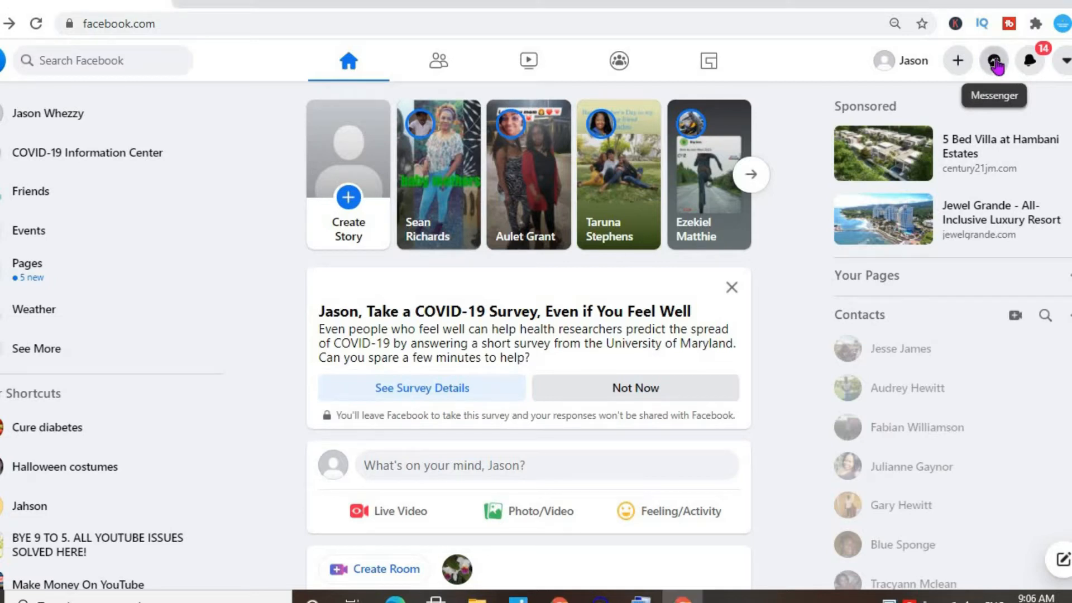
Turn on Messenger Active Status from the chat Options menu, then close the conversations panel
{"action": "left_click", "coordinate": [996, 60]}
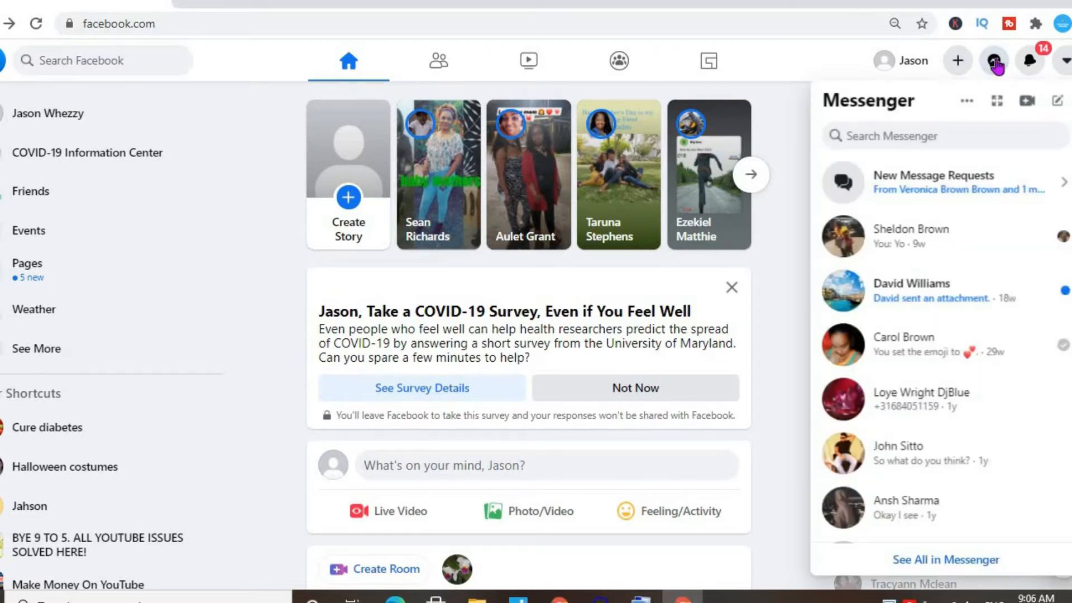
{"action": "mouse_move", "coordinate": [965, 100]}
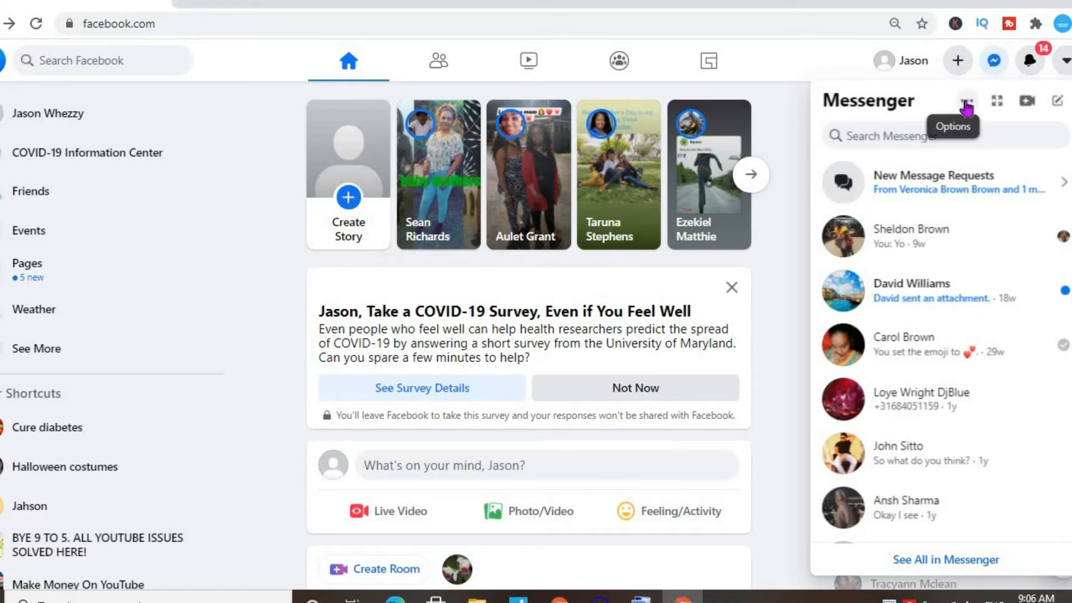
{"action": "left_click", "coordinate": [965, 101]}
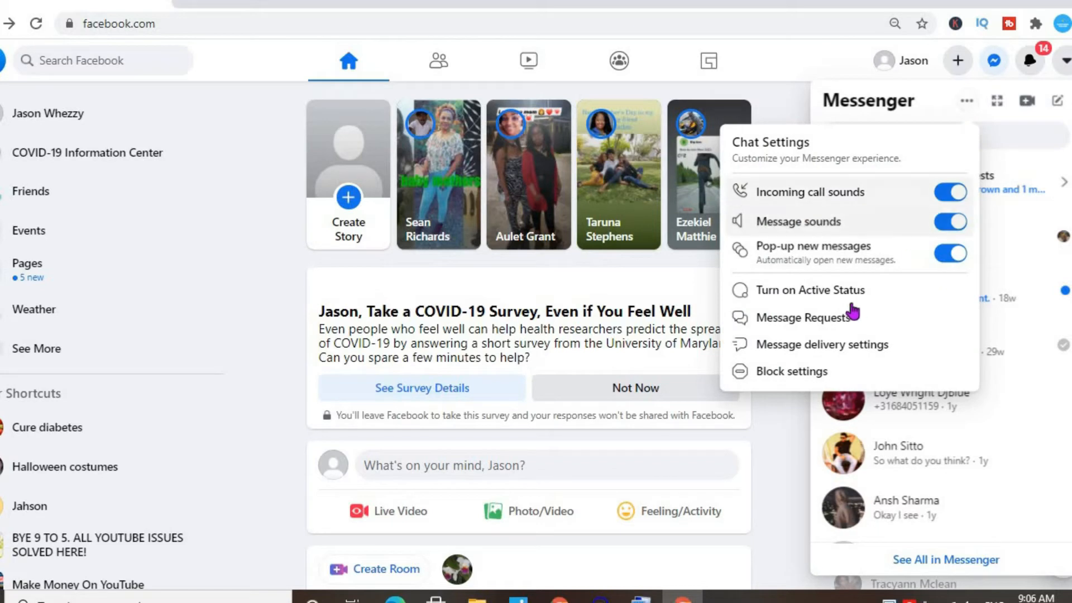
{"action": "mouse_move", "coordinate": [816, 303]}
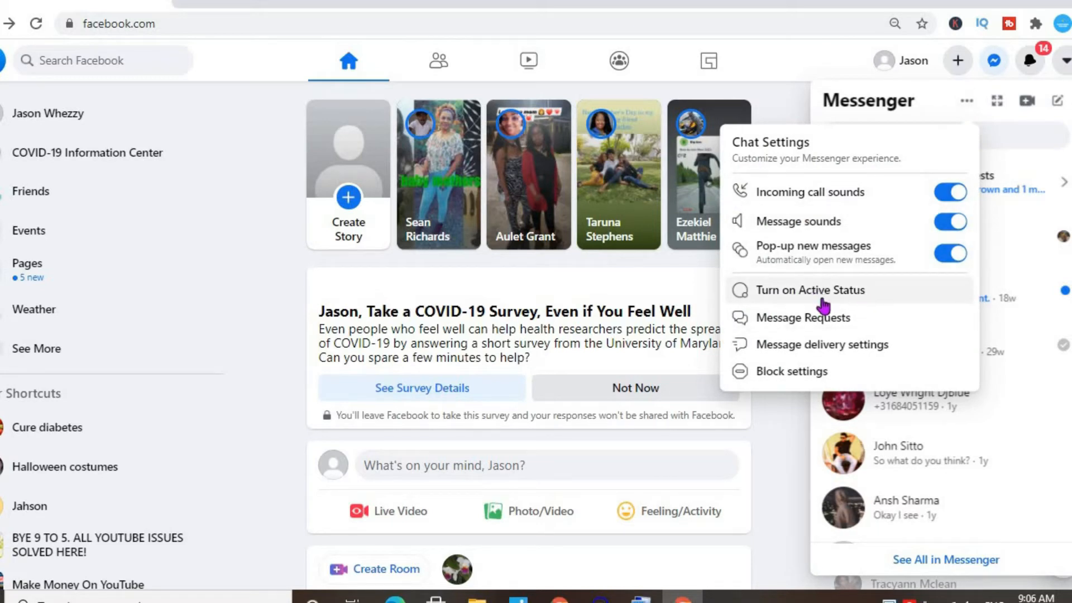
{"action": "mouse_move", "coordinate": [847, 292]}
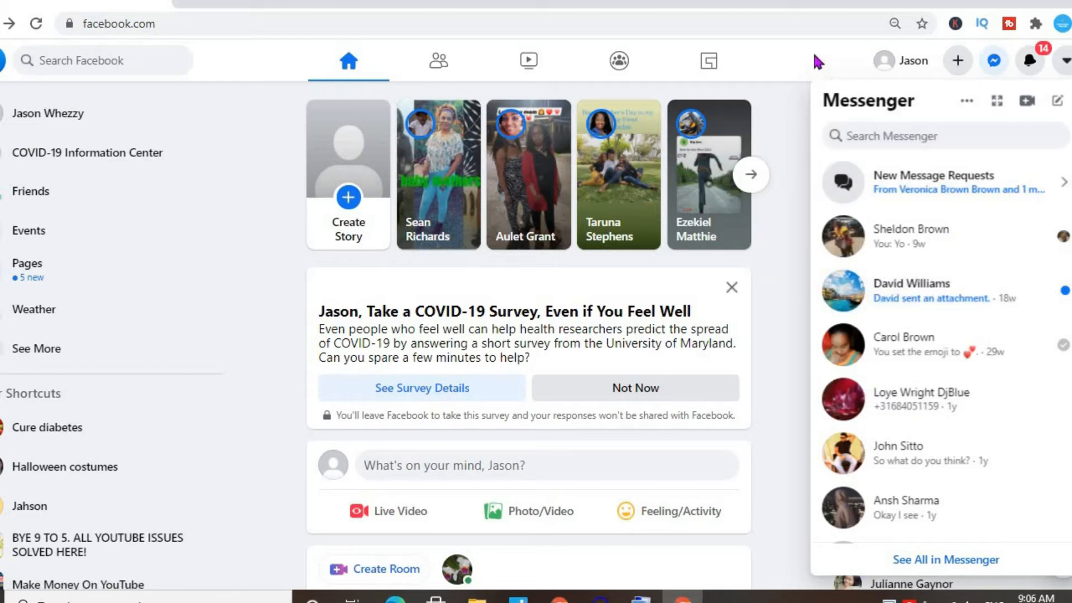
{"action": "left_click", "coordinate": [992, 60]}
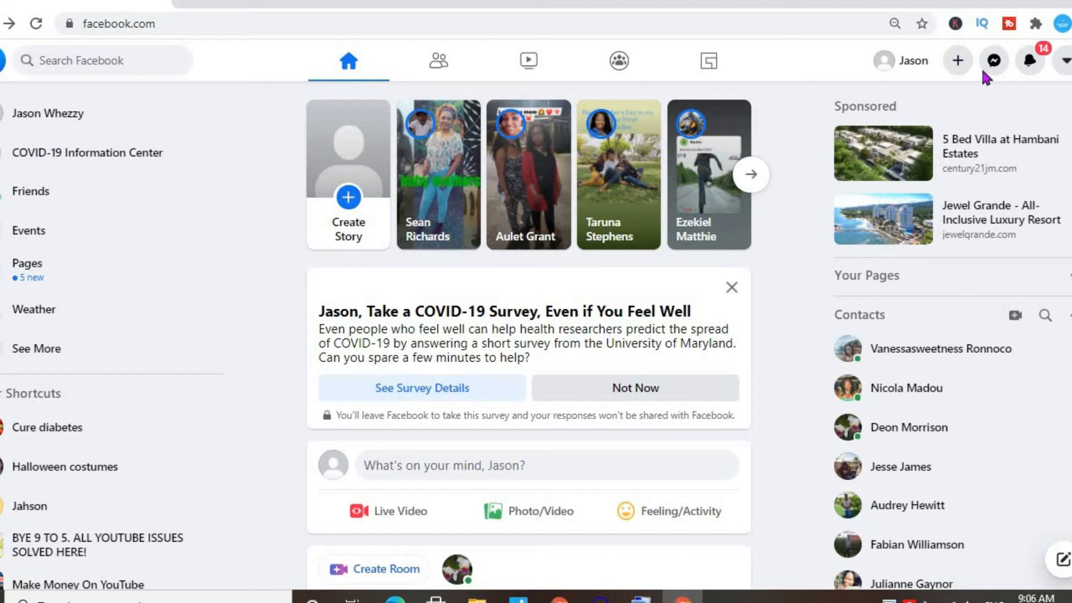
{"action": "mouse_move", "coordinate": [993, 60]}
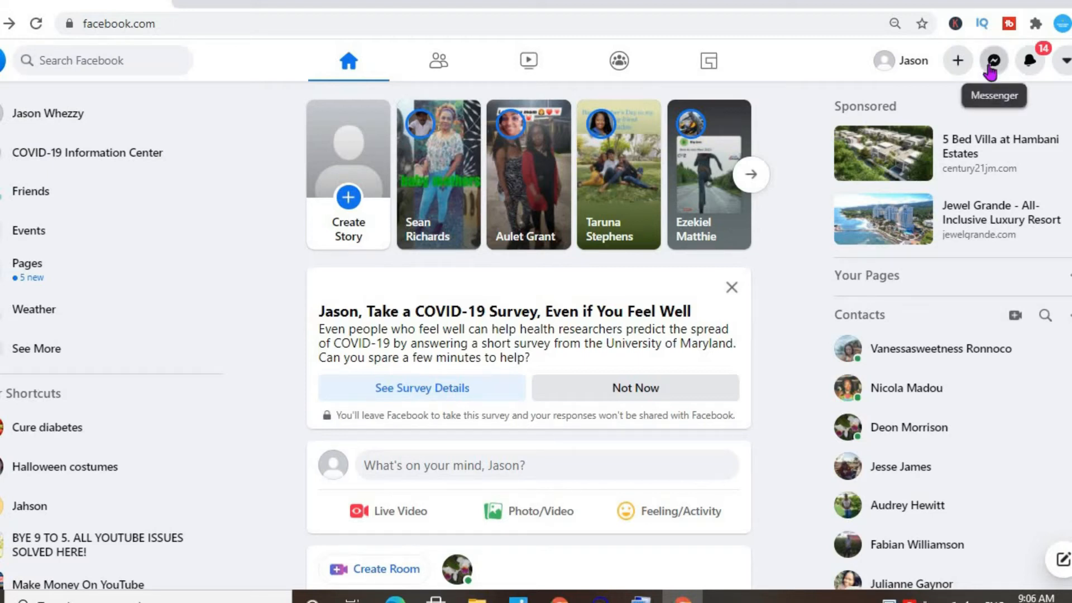
Reopen the Messenger conversations list and its Options (…) chat settings
{"action": "left_click", "coordinate": [992, 60]}
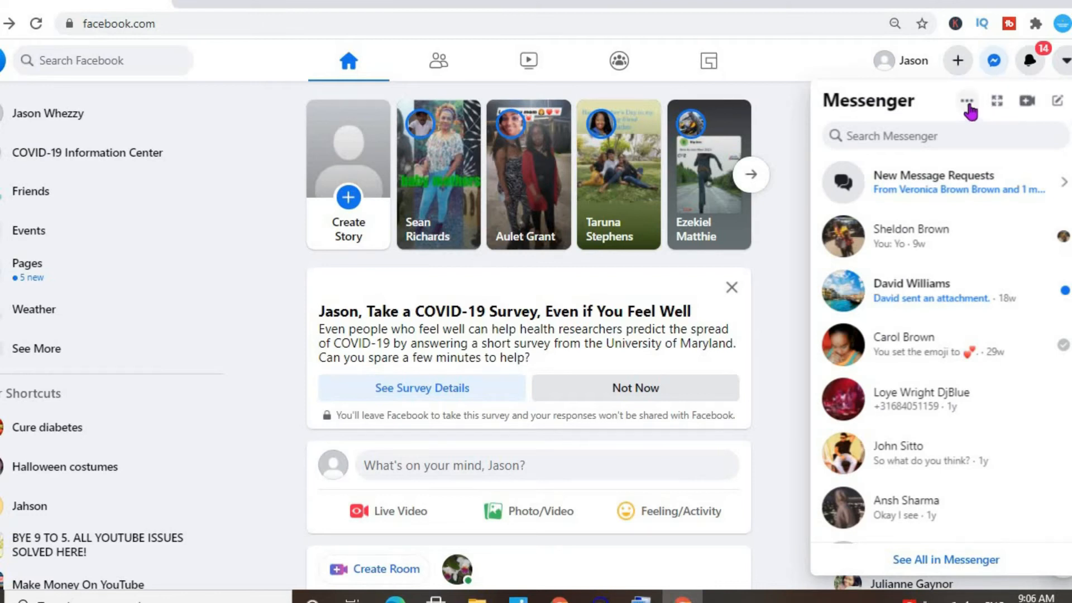
{"action": "left_click", "coordinate": [966, 101]}
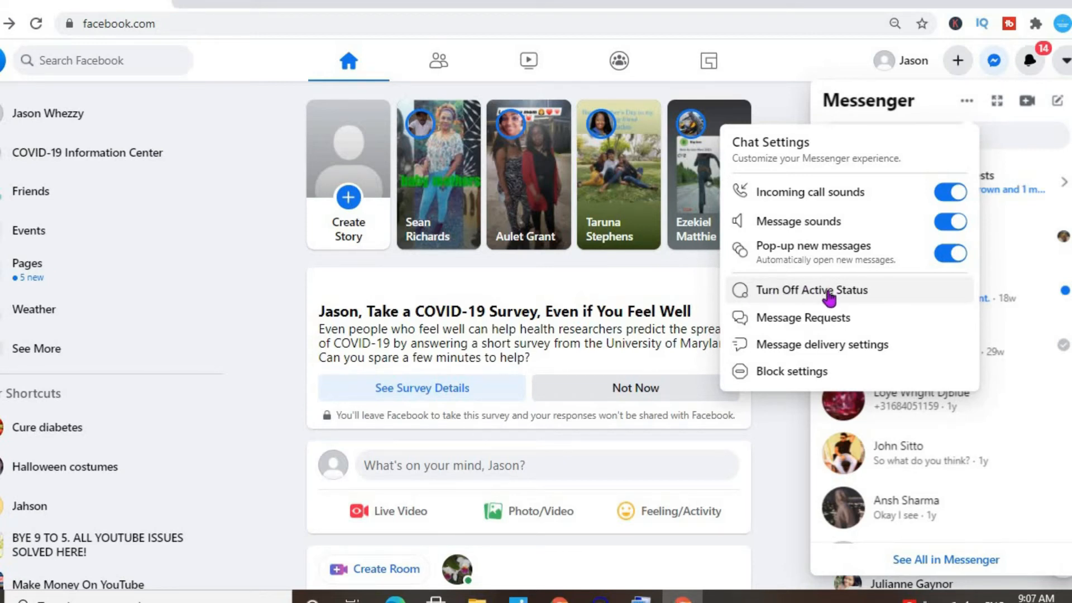
Choose Turn Off Active Status in Chat Settings
{"action": "left_click", "coordinate": [813, 290]}
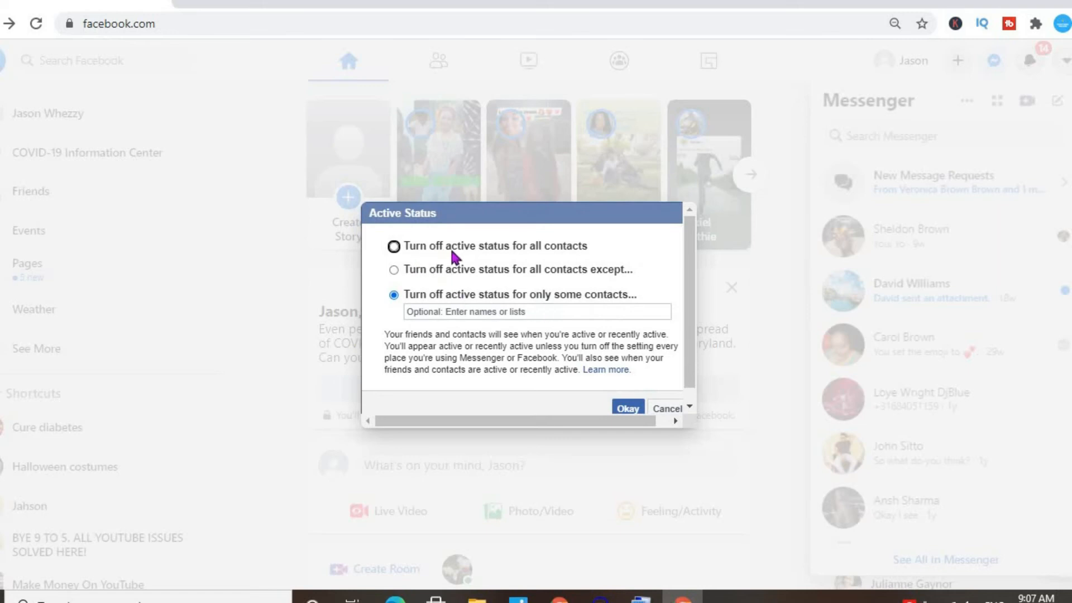
{"action": "mouse_move", "coordinate": [557, 259]}
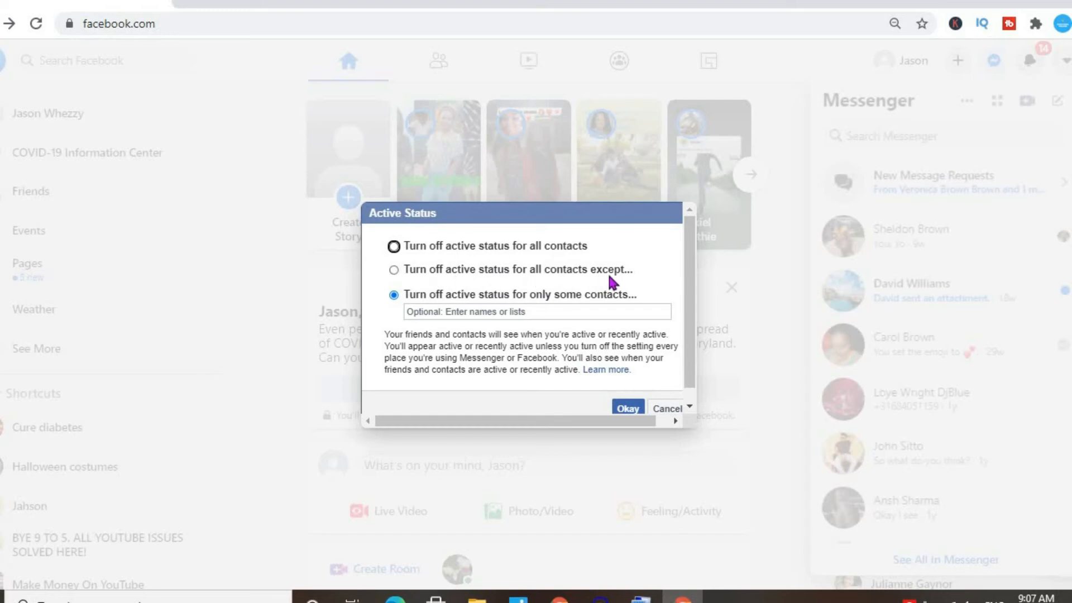
{"action": "mouse_move", "coordinate": [563, 283]}
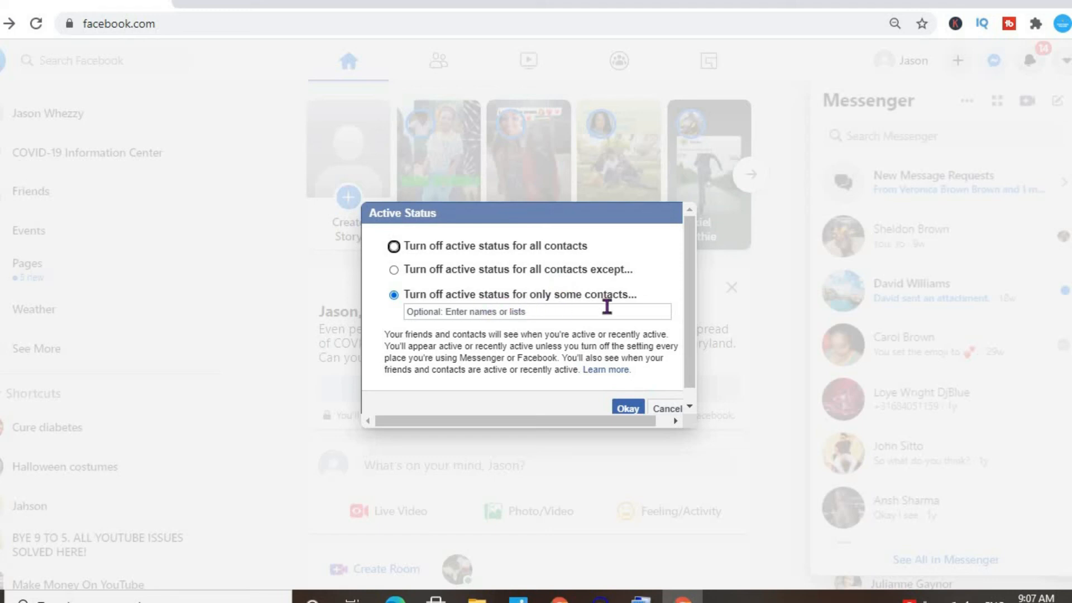
{"action": "mouse_move", "coordinate": [660, 308]}
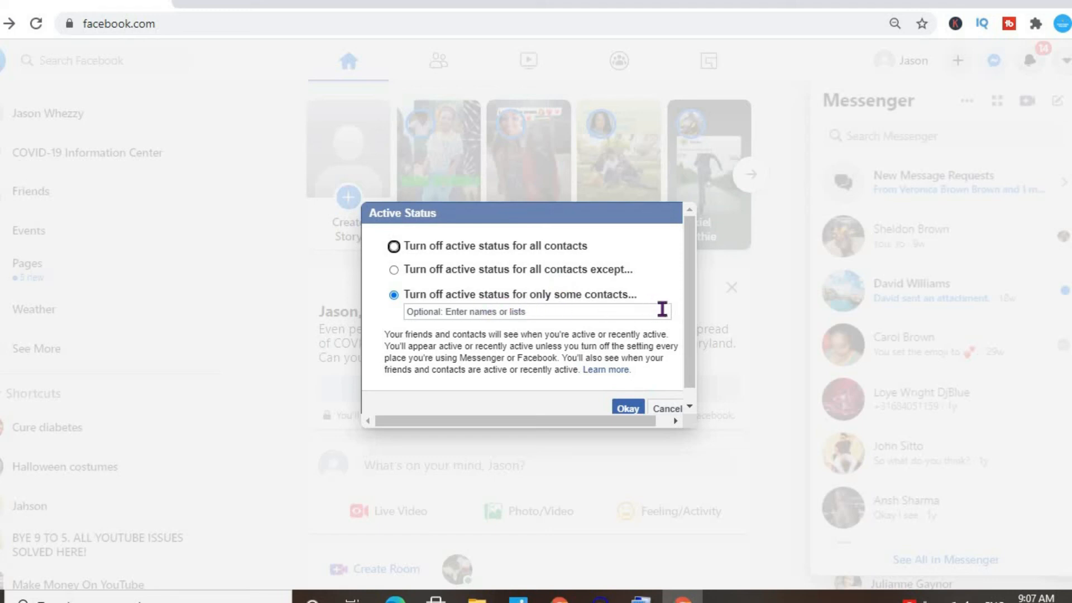
{"action": "mouse_move", "coordinate": [589, 309]}
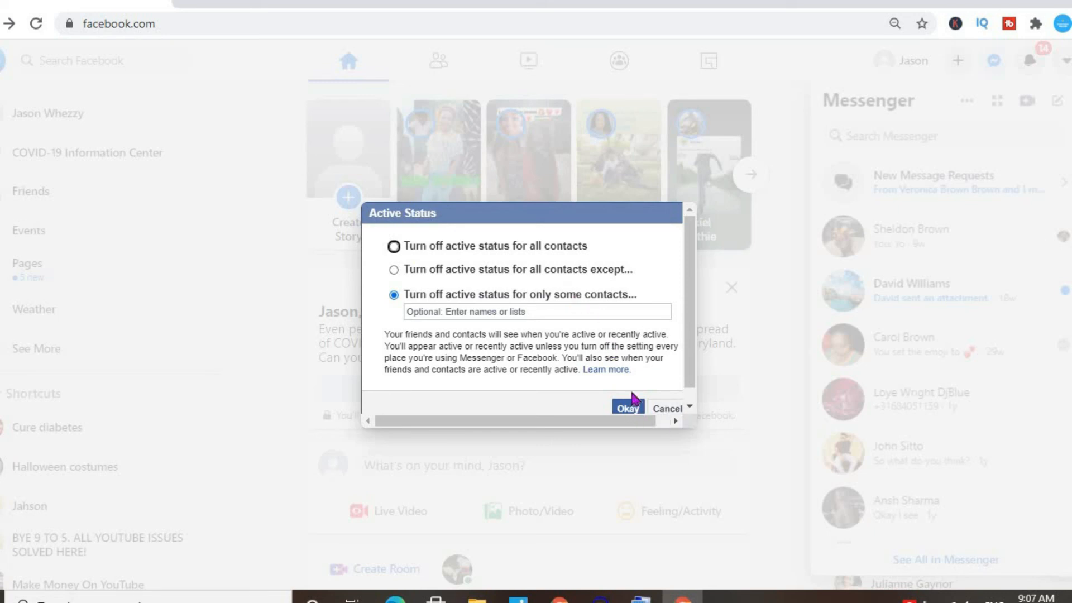
{"action": "mouse_move", "coordinate": [648, 430]}
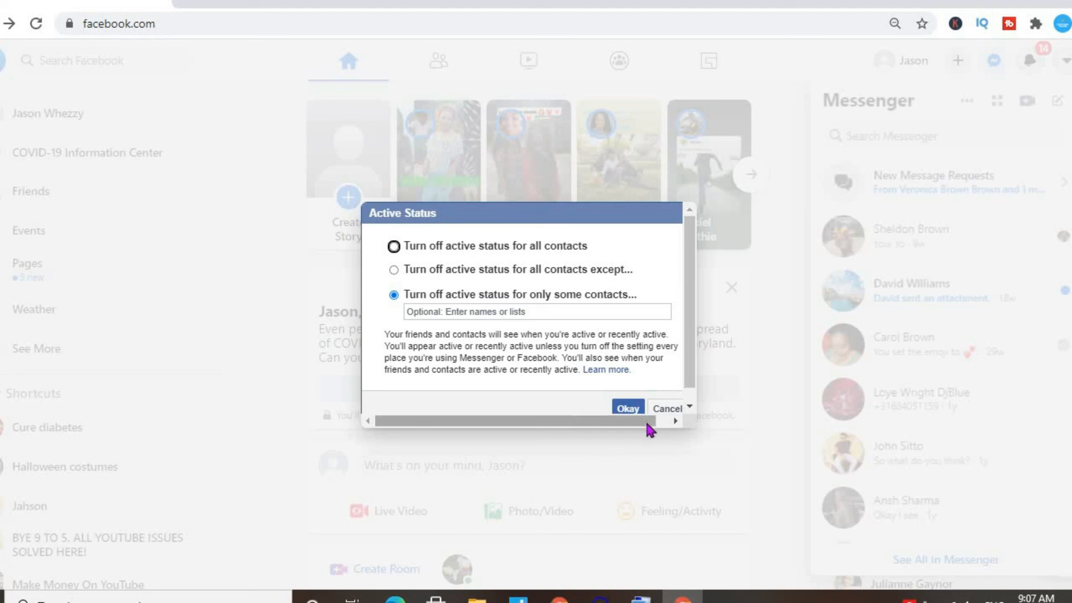